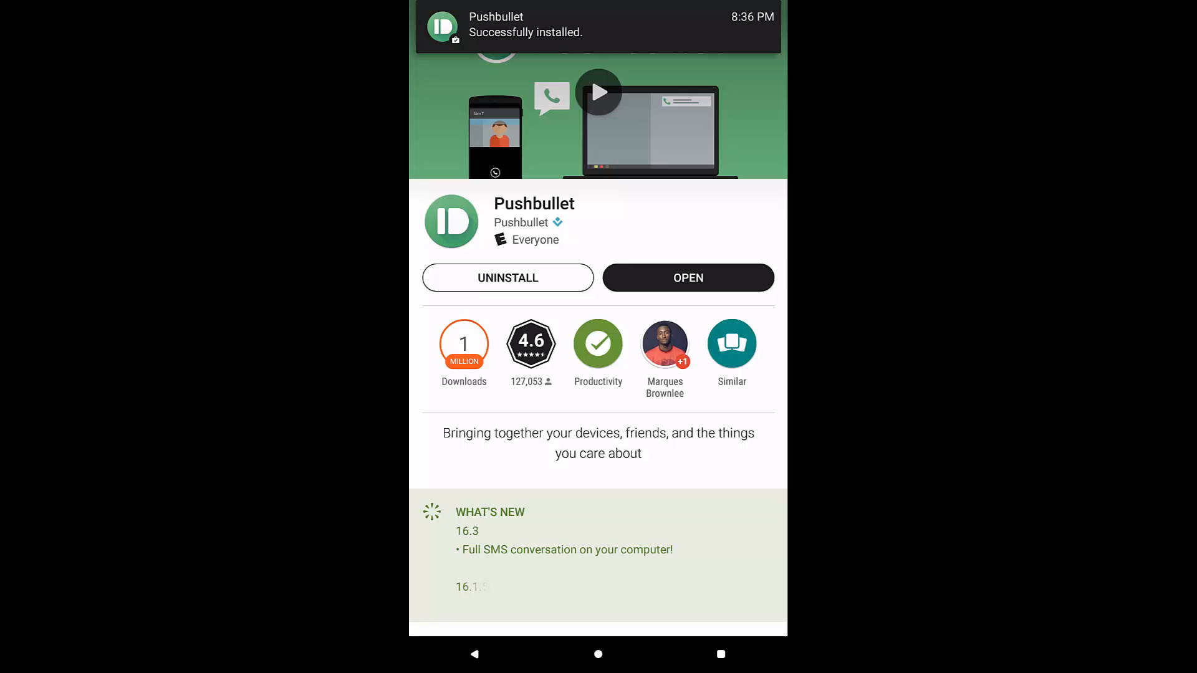
Launch the installed Pushbullet app and sign in with a Google account
click(687, 277)
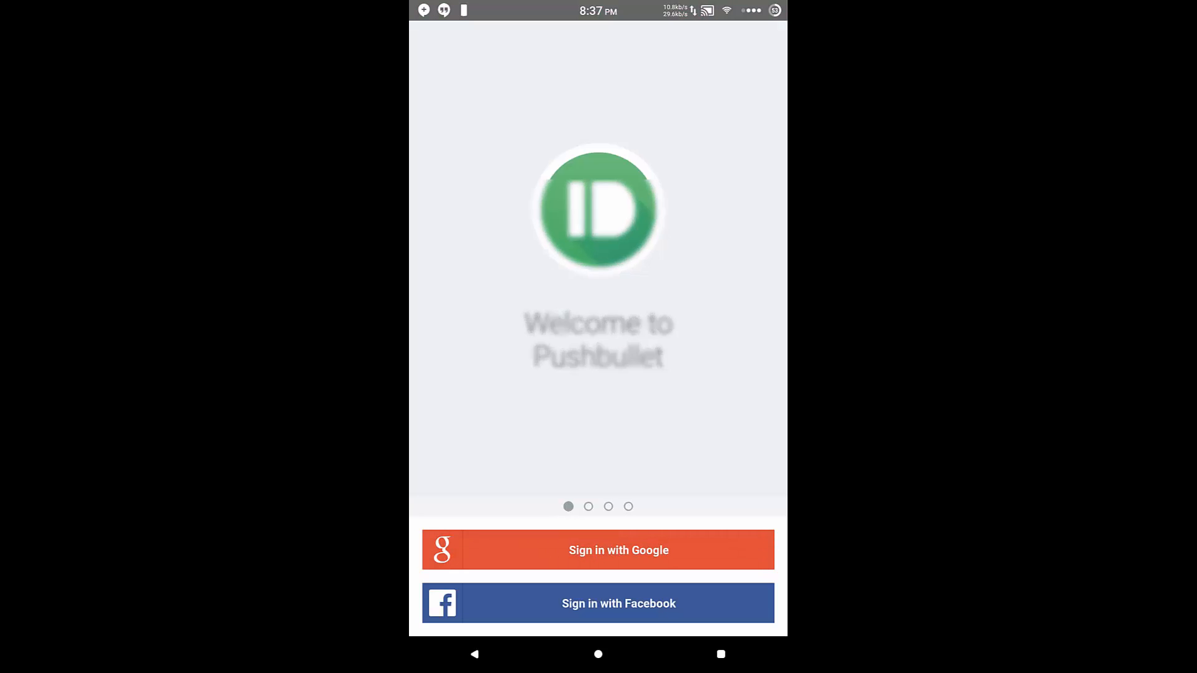
click(599, 549)
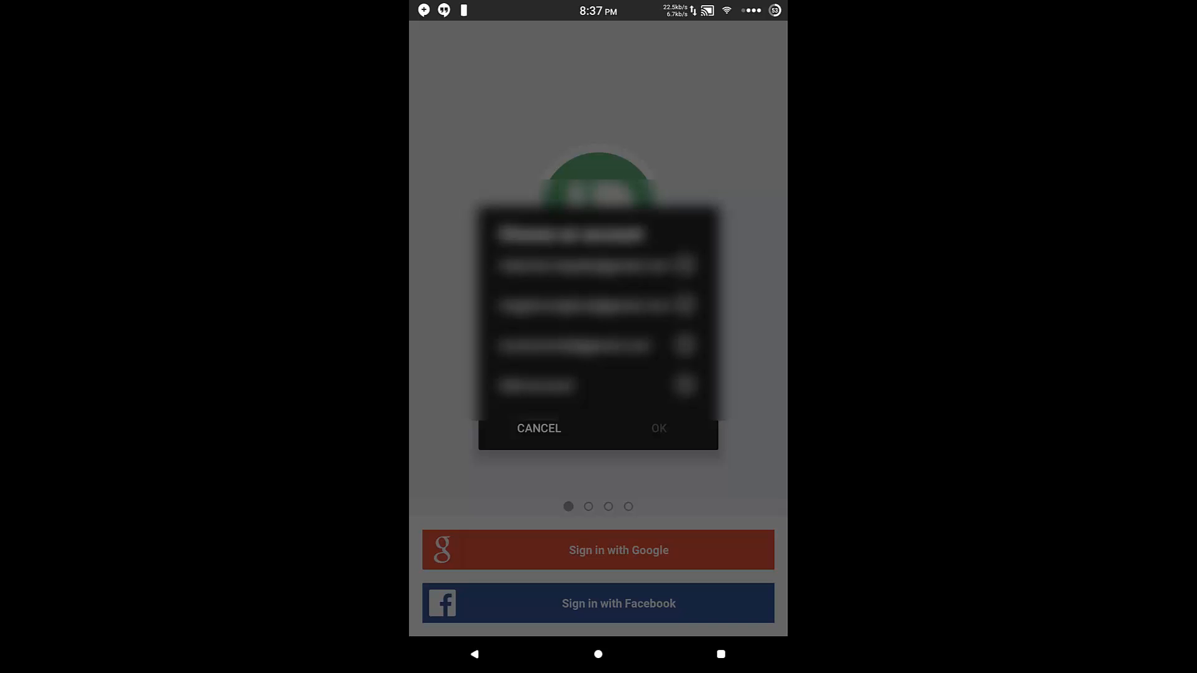
click(538, 428)
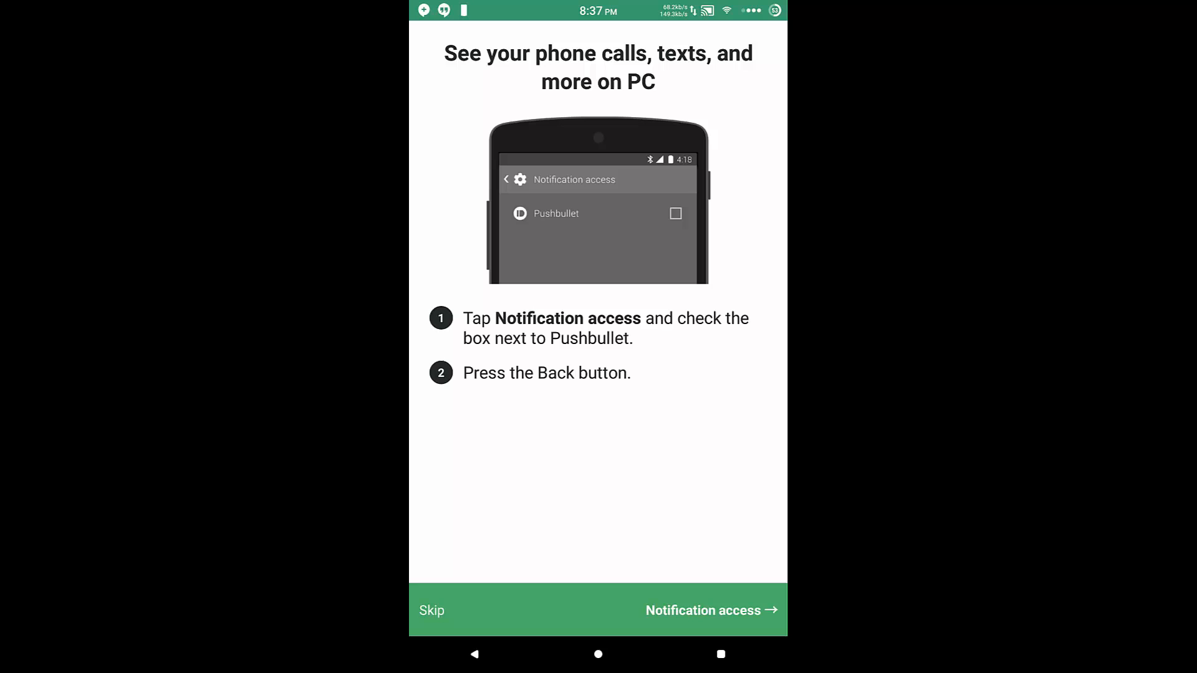
Grant Pushbullet notification access in phone settings and finish the phone setup with Done
click(675, 214)
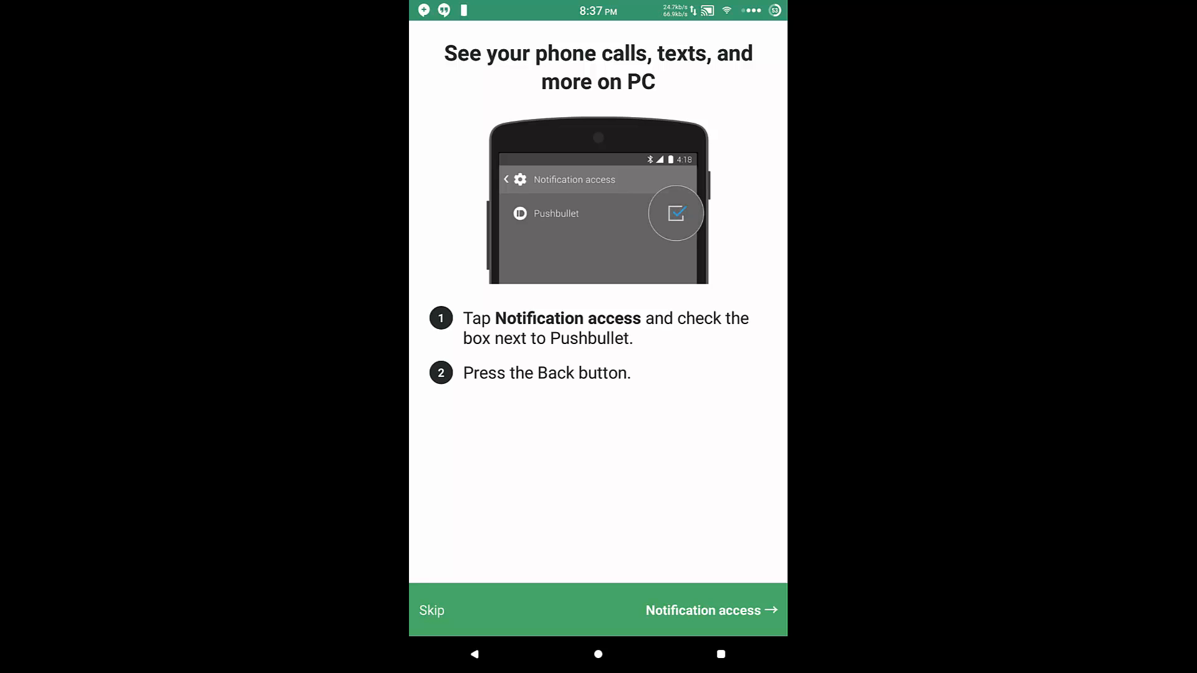
click(703, 609)
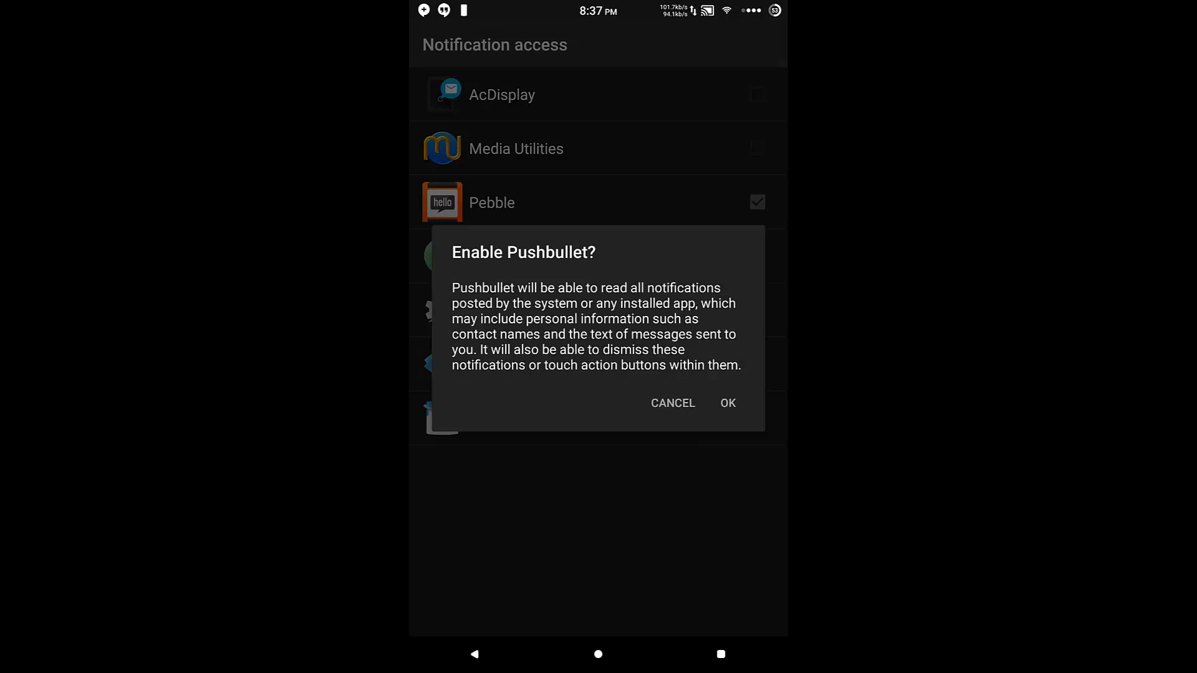
click(725, 403)
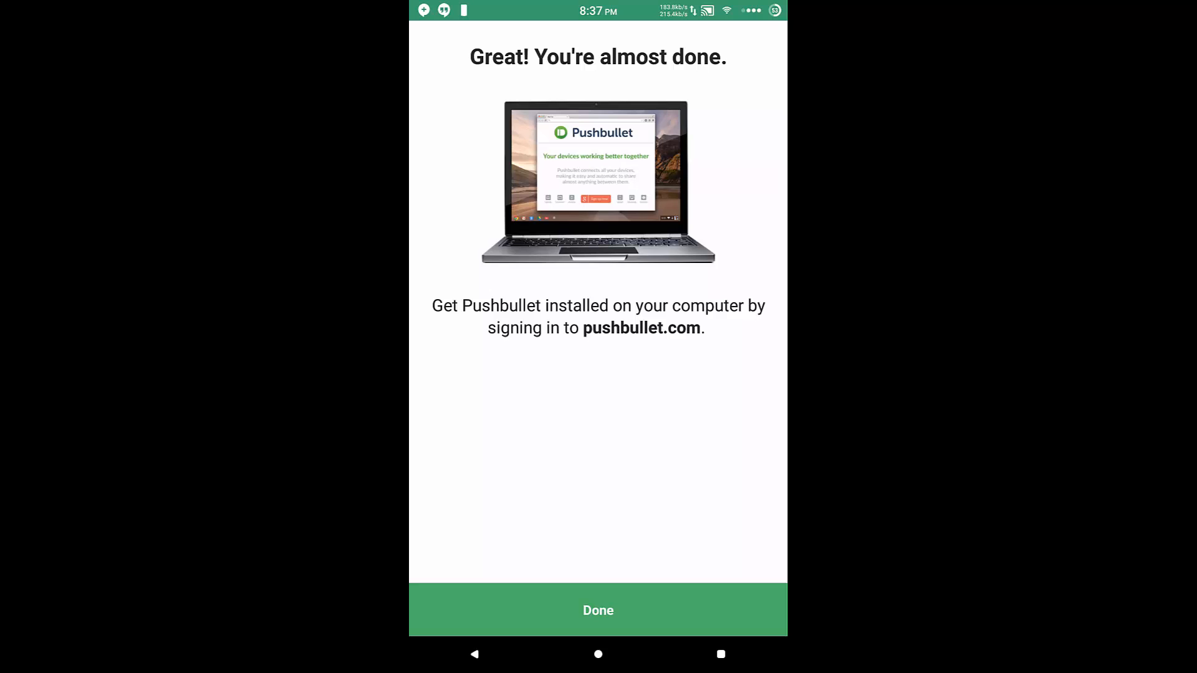
click(598, 609)
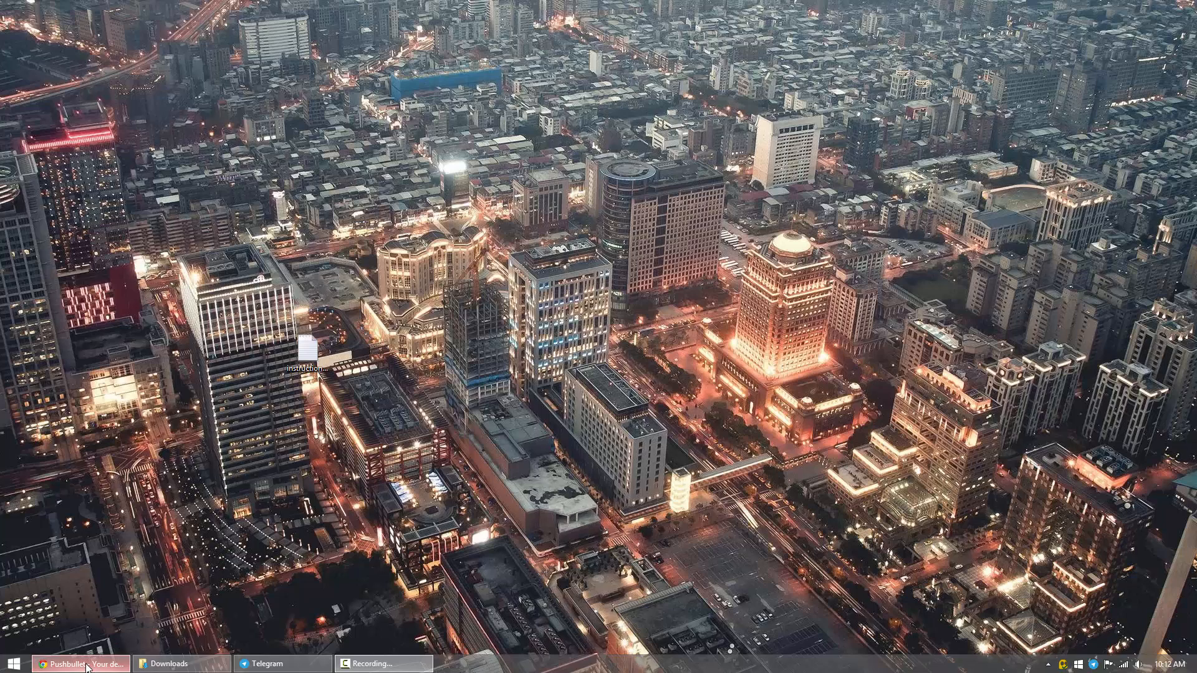
Switch to the browser on pushbullet.com/apps and scroll through the platform downloads
click(83, 663)
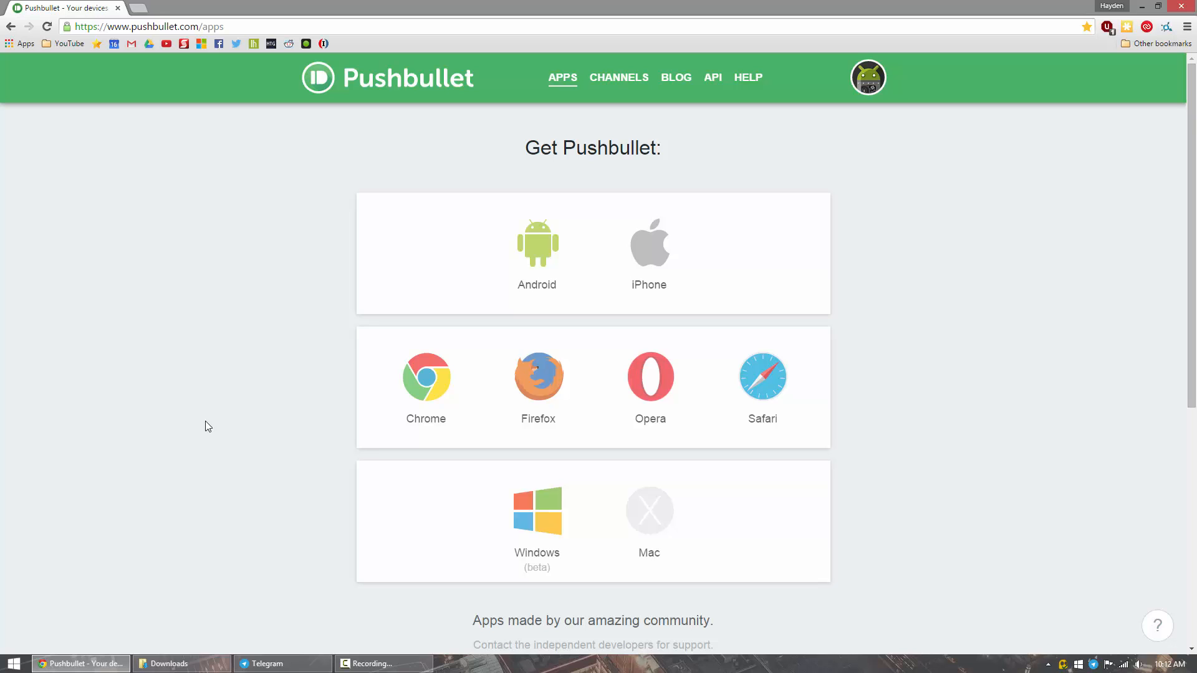
scroll(down, 3)
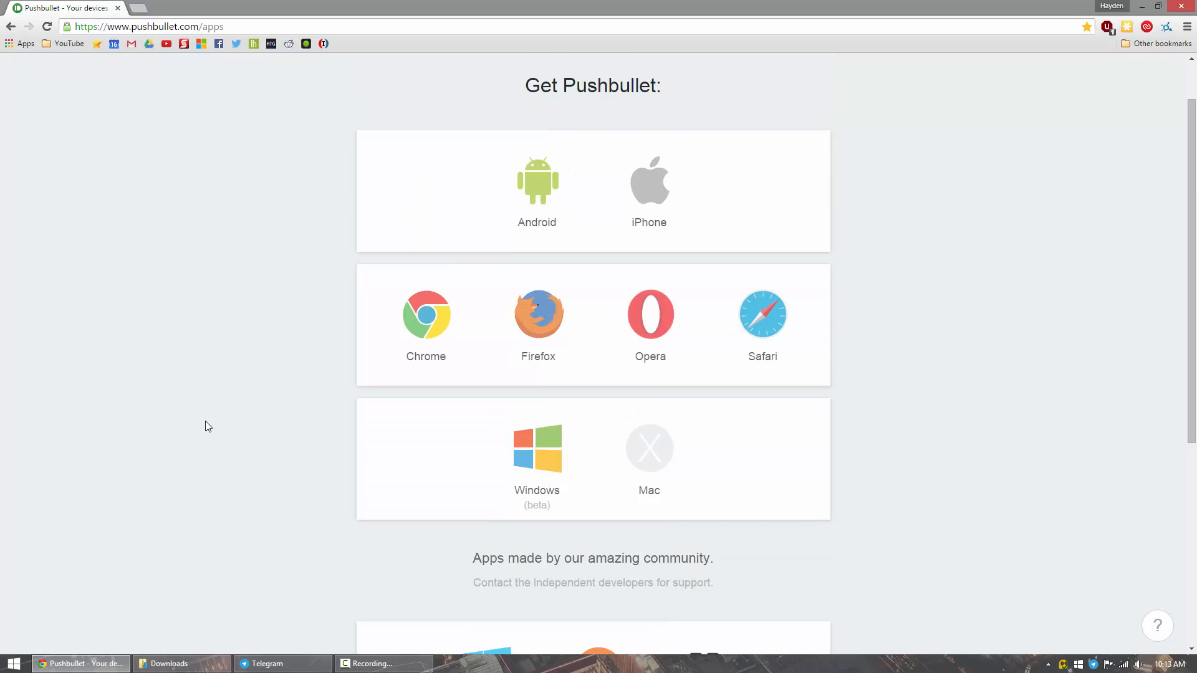
mouse_move(403, 331)
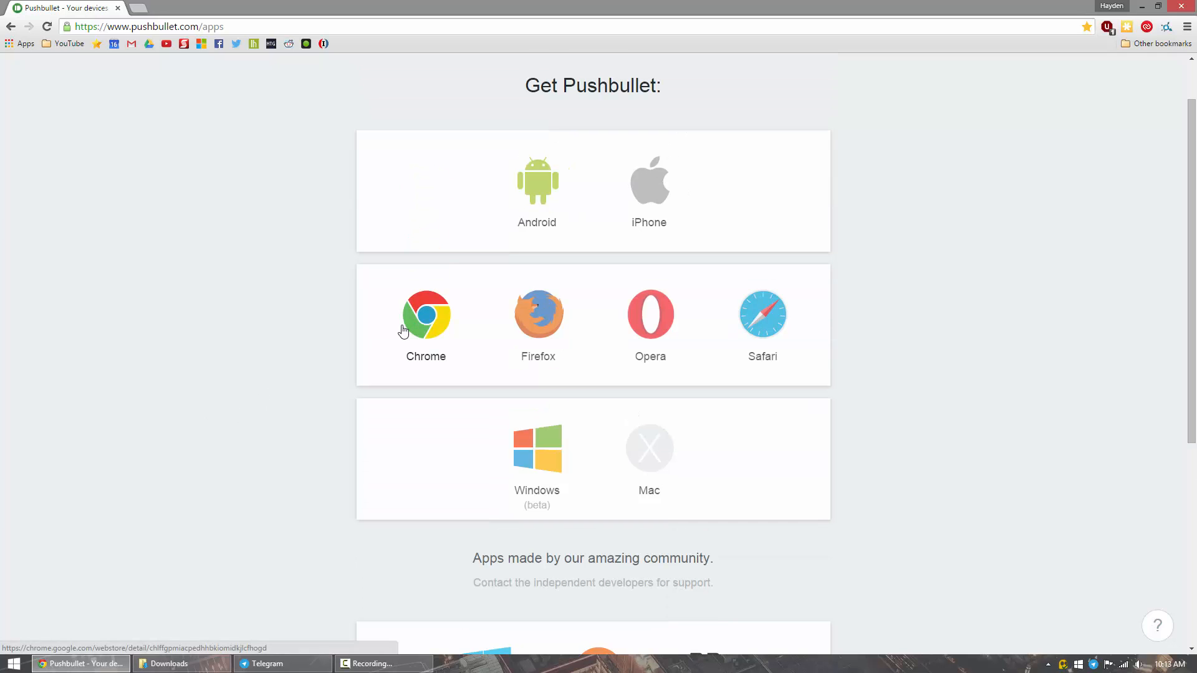
mouse_move(911, 323)
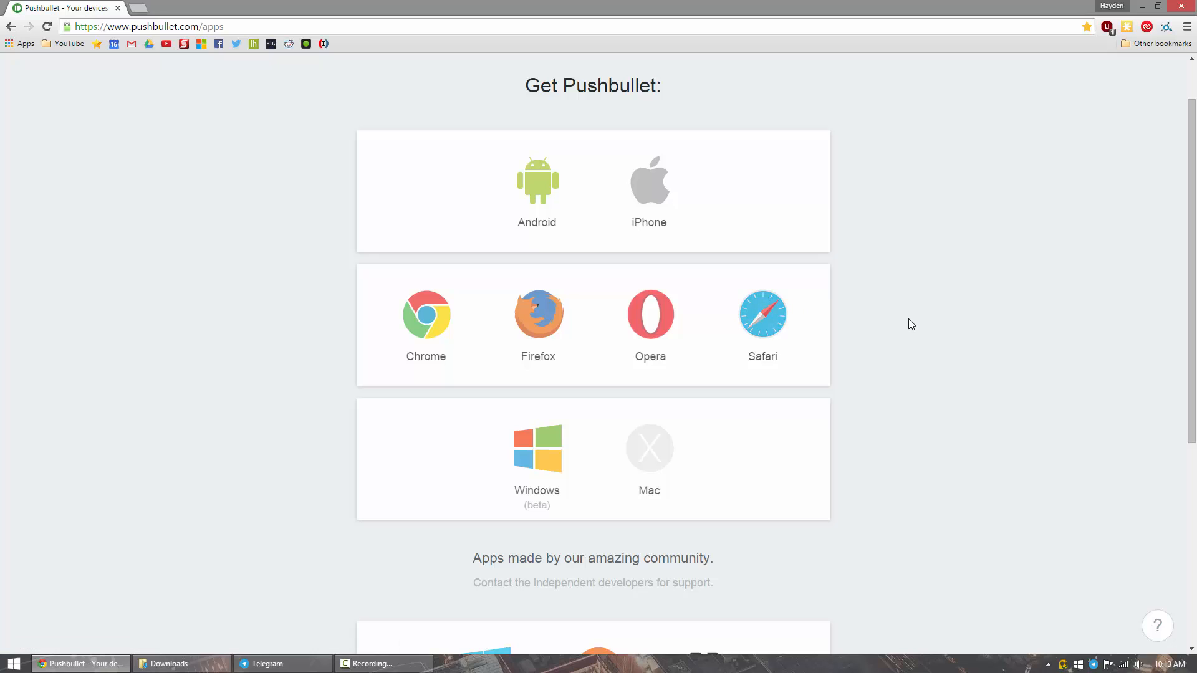
scroll(down, 3)
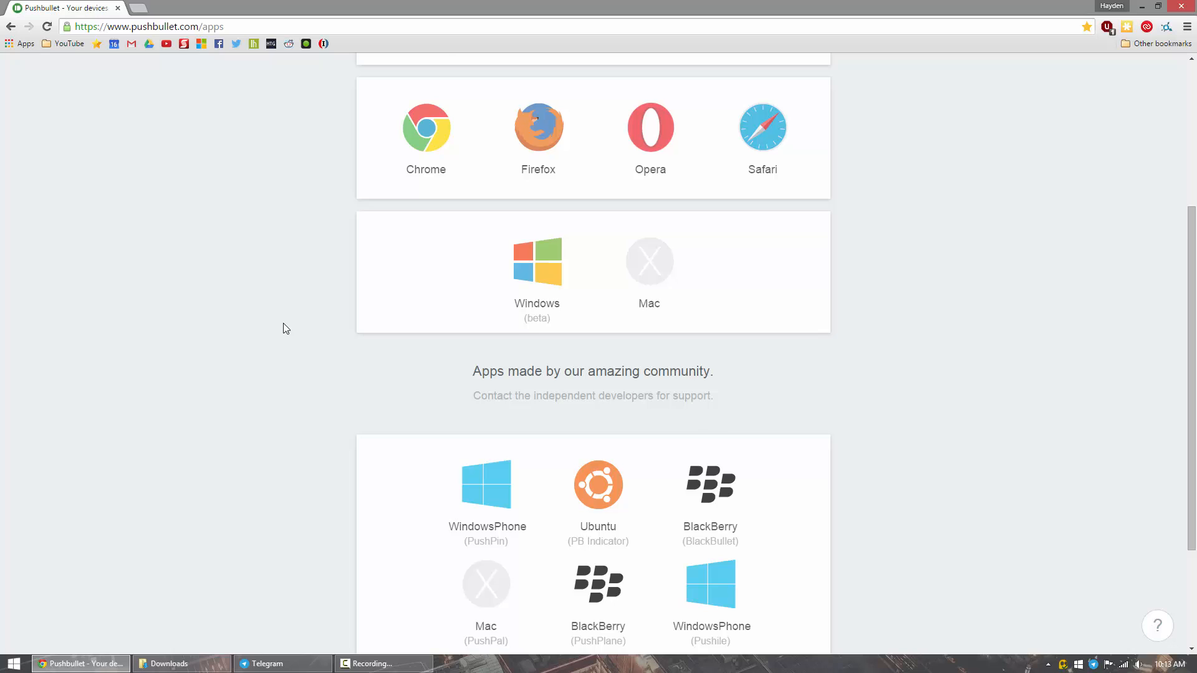
scroll(down, 3)
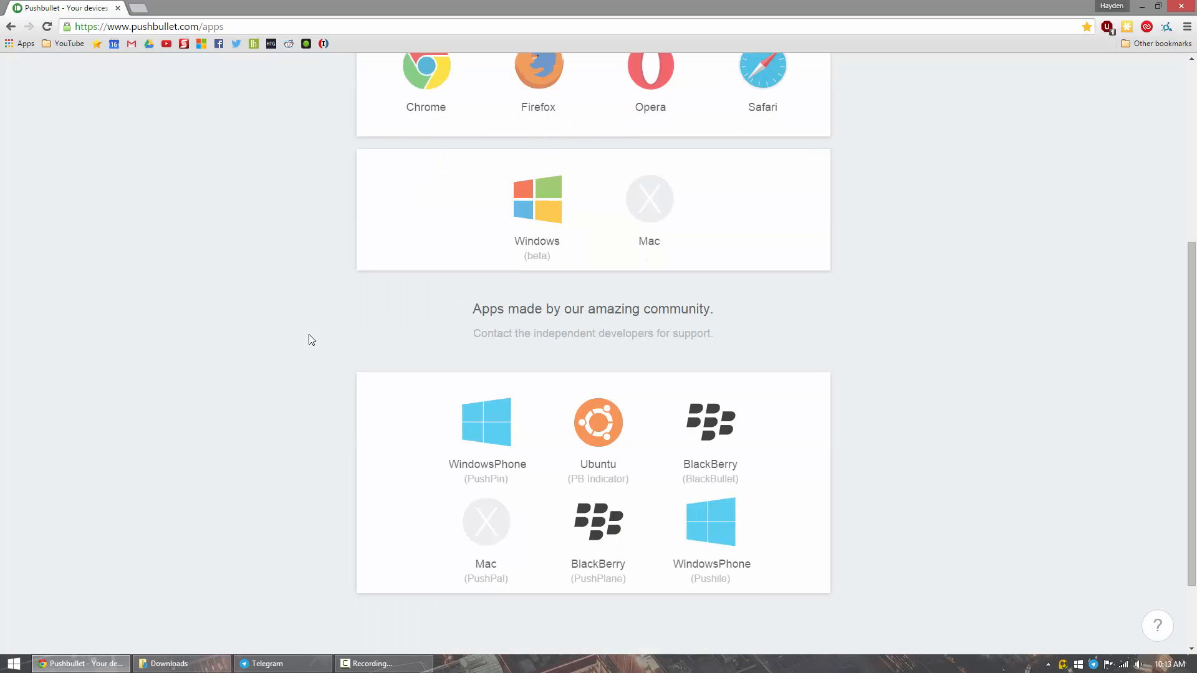
mouse_move(598, 421)
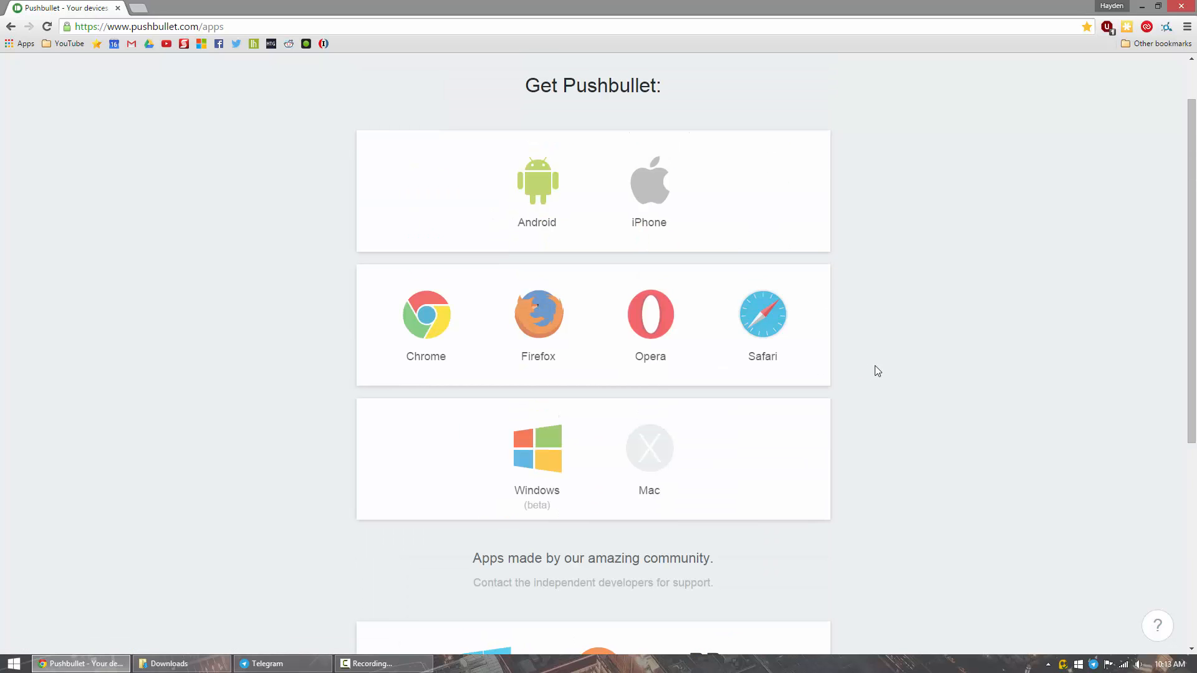
mouse_move(951, 501)
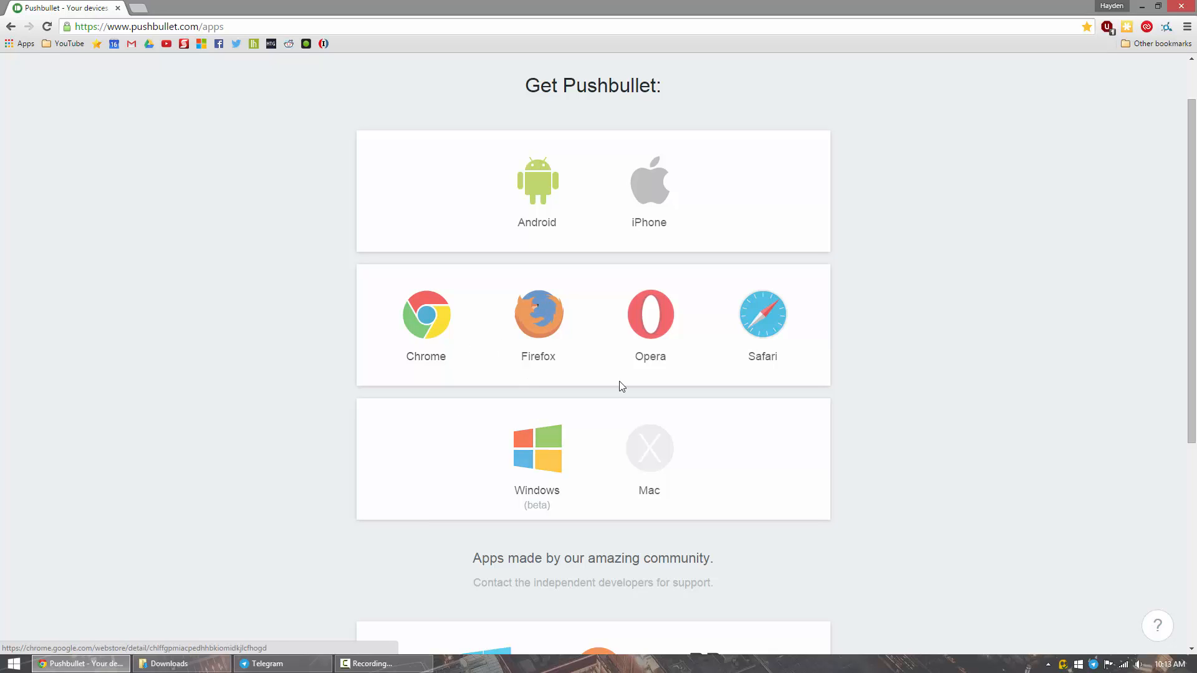
Run the Pushbullet installer from Downloads, allowing changes, to reach the sign-in window
click(181, 663)
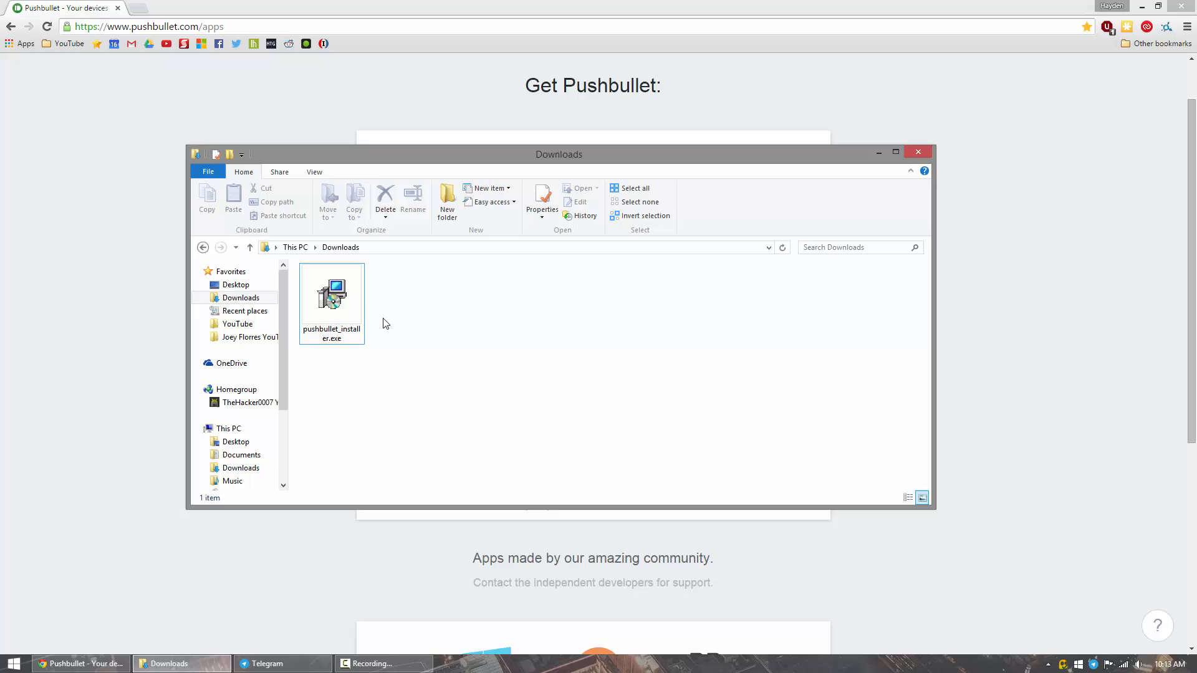
double_click(331, 298)
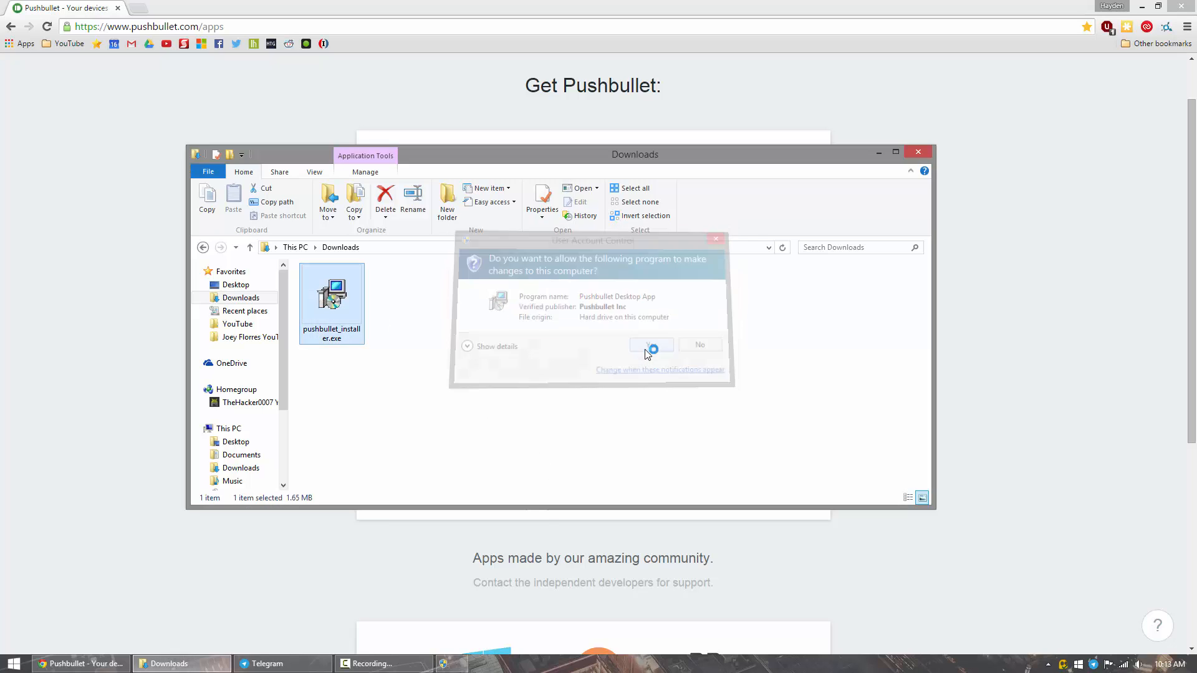
click(650, 345)
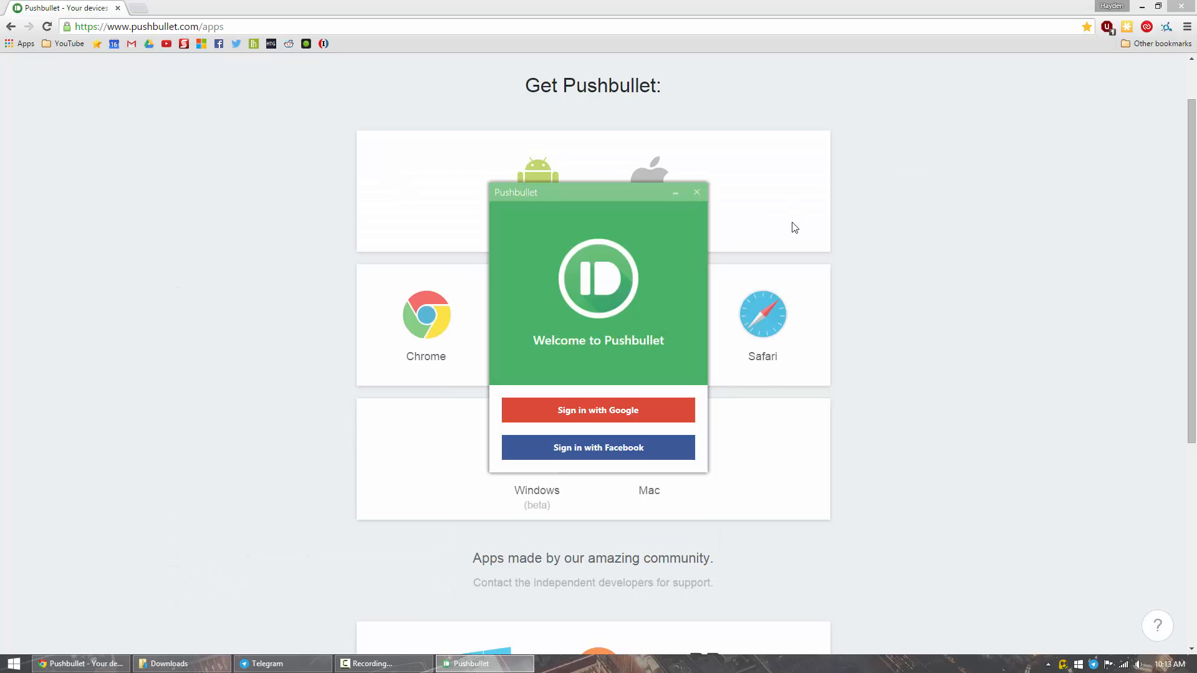
mouse_move(877, 237)
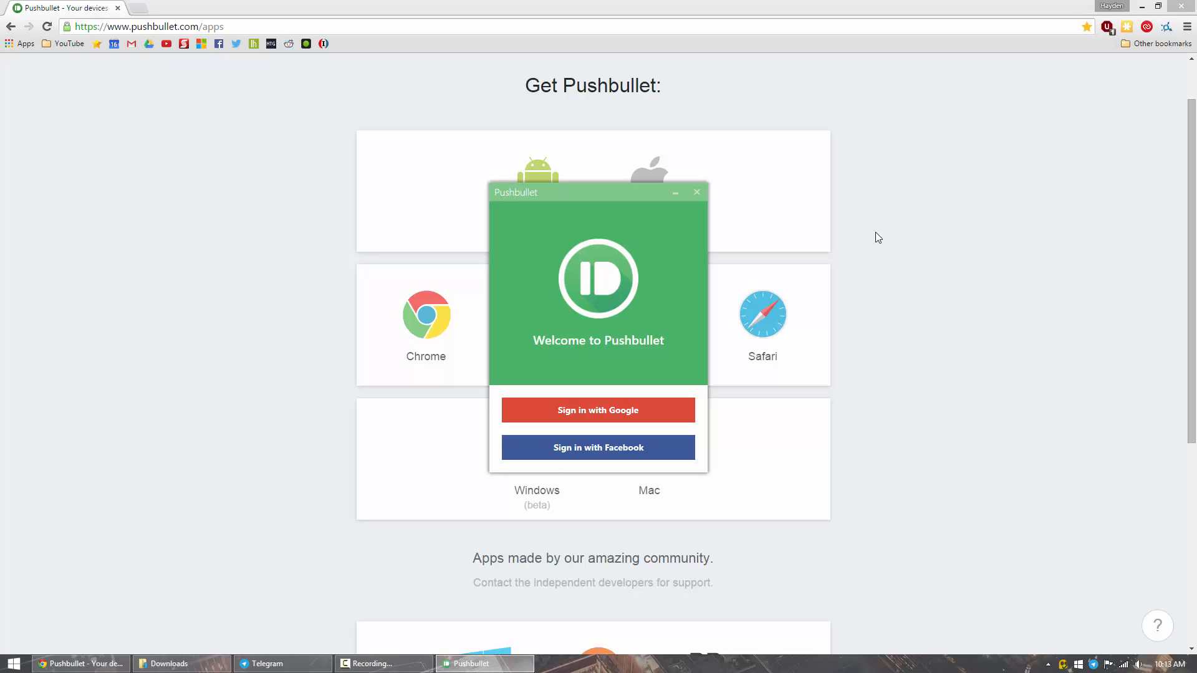
mouse_move(878, 285)
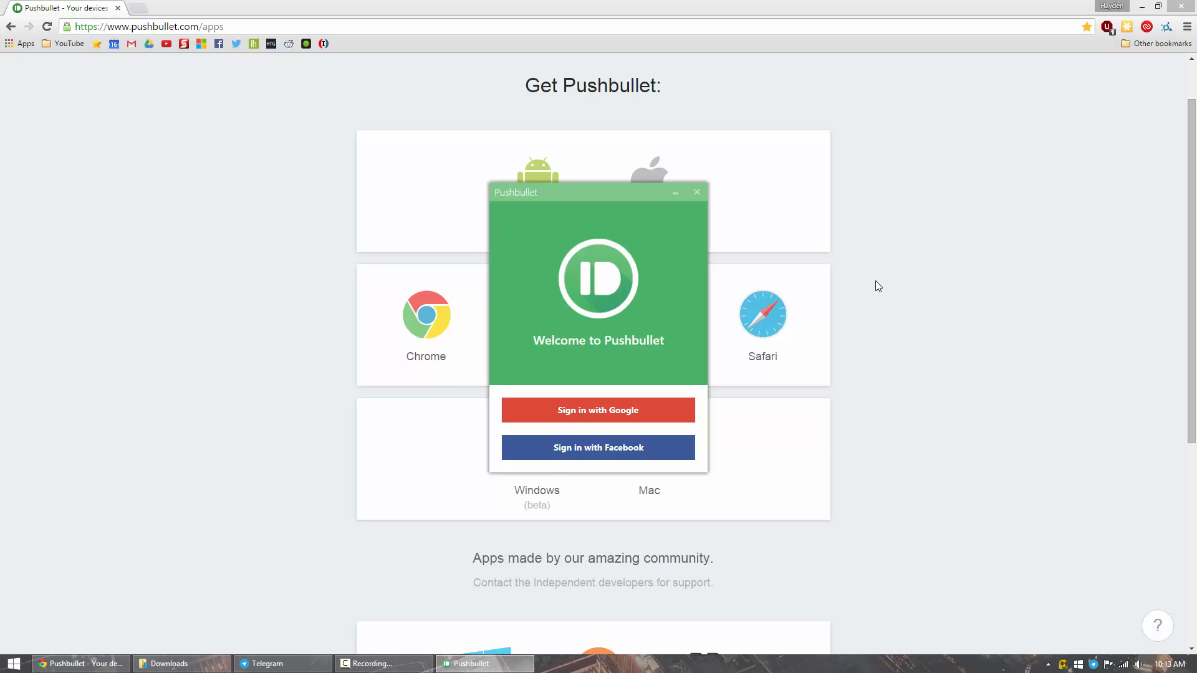
click(598, 410)
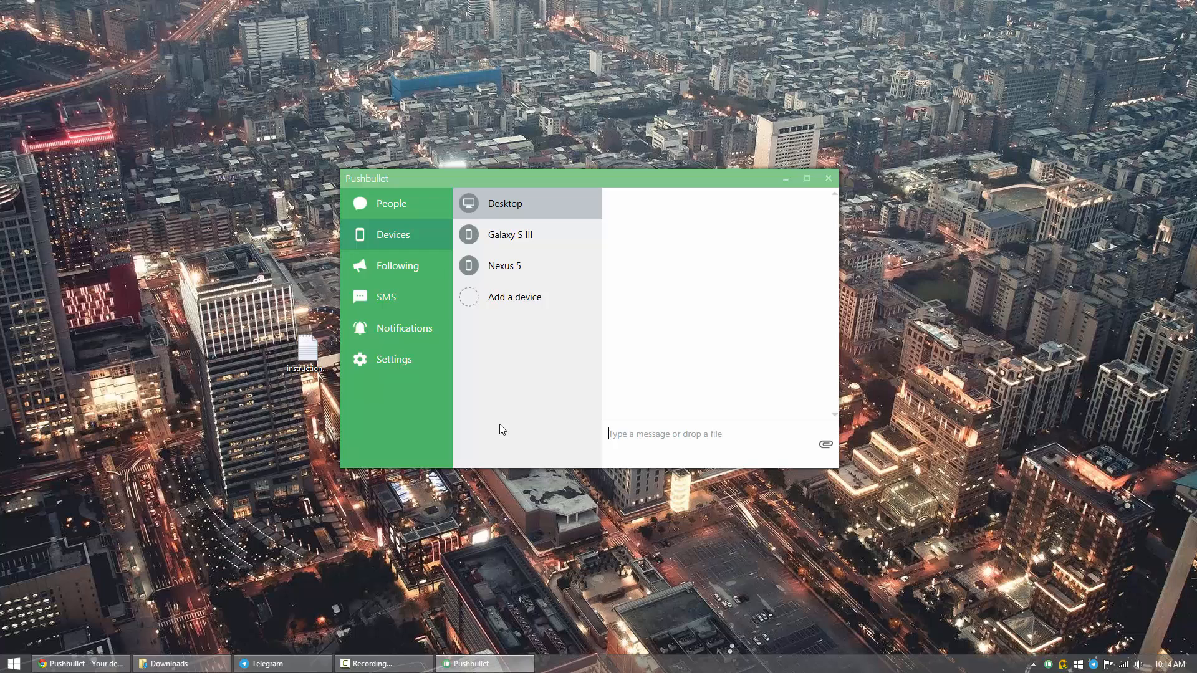
mouse_move(556, 421)
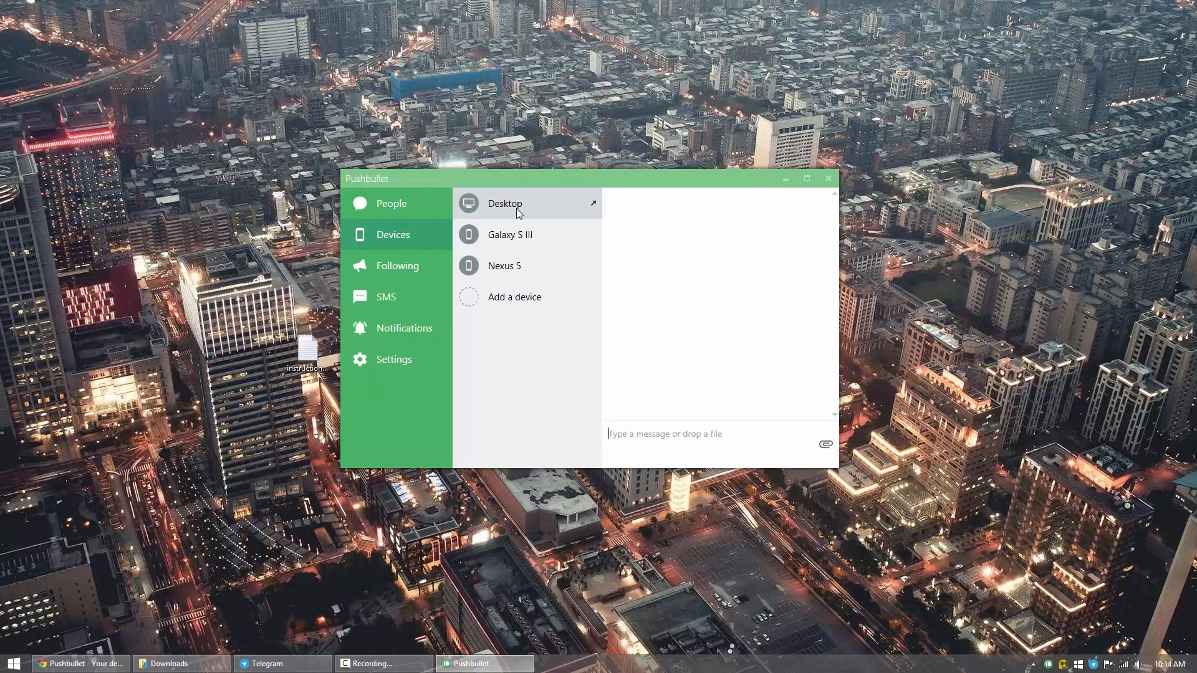
mouse_move(459, 277)
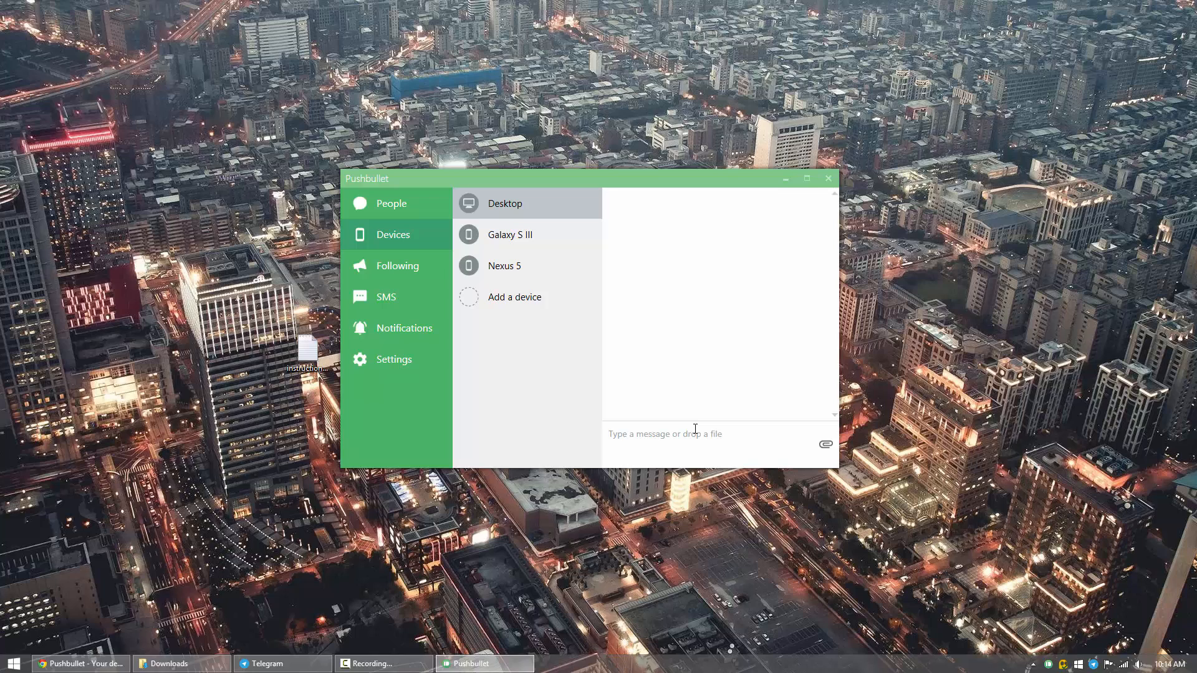
Review the Devices list, then open the SMS section showing Galaxy S III texts
click(663, 434)
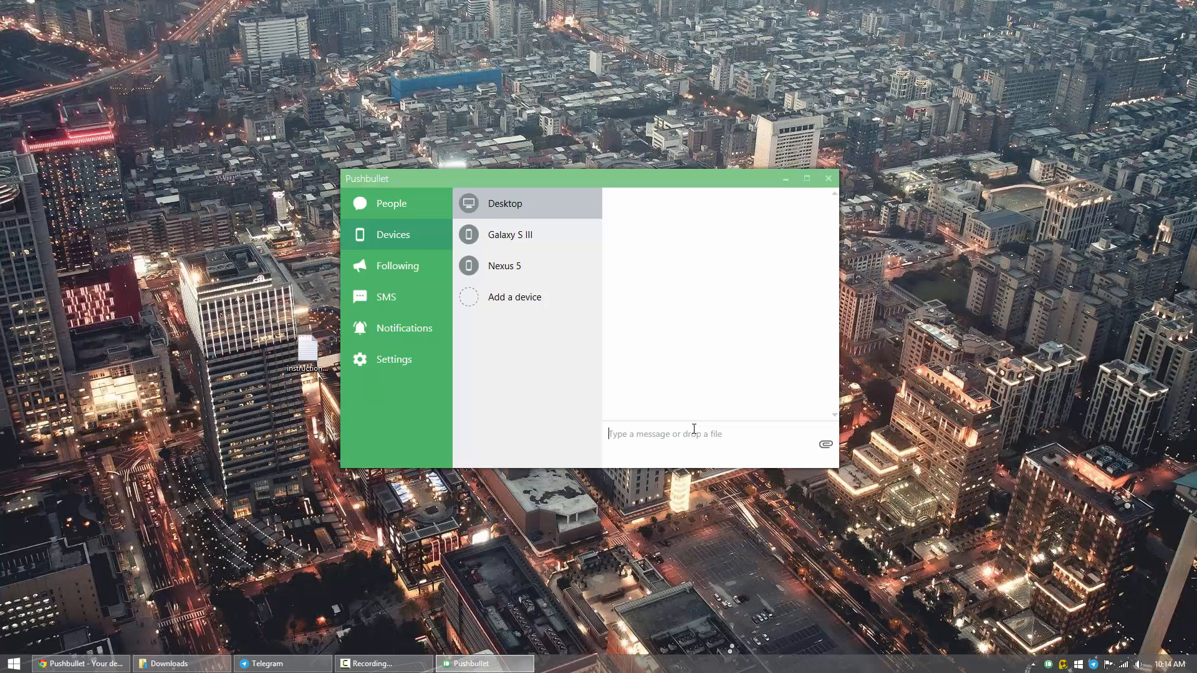
click(386, 297)
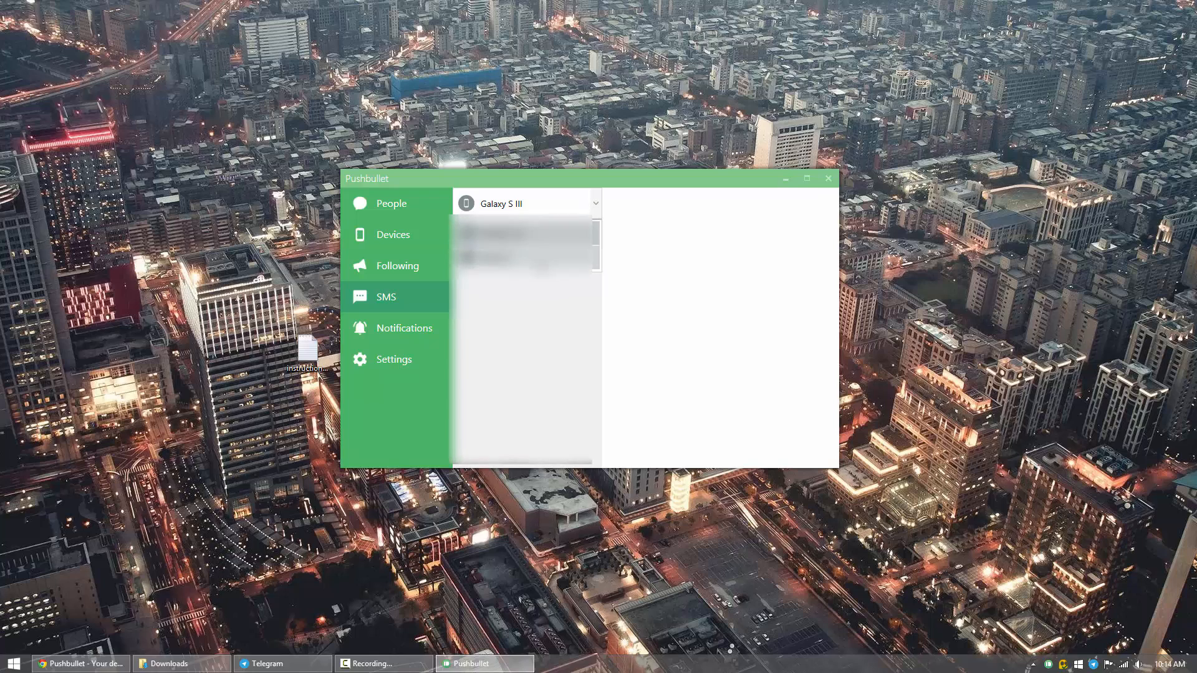
Open a Nexus 5 text conversation and send the messages "Hi" and "how ya doing?"
click(520, 359)
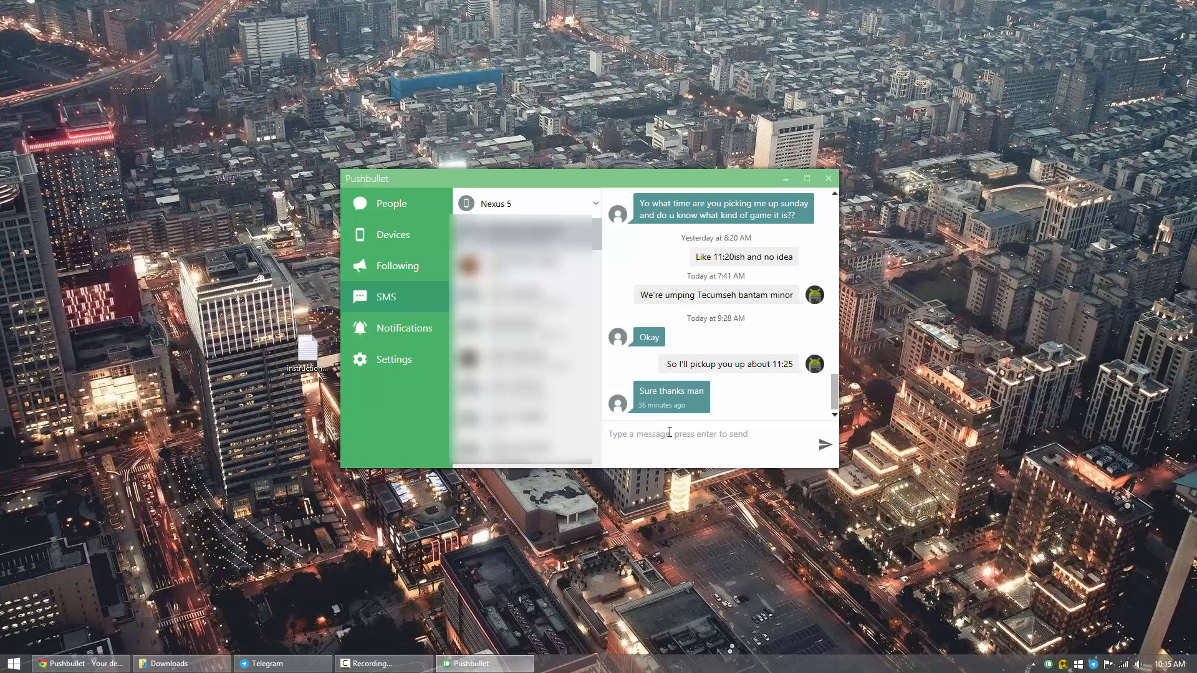
text(hshsh)
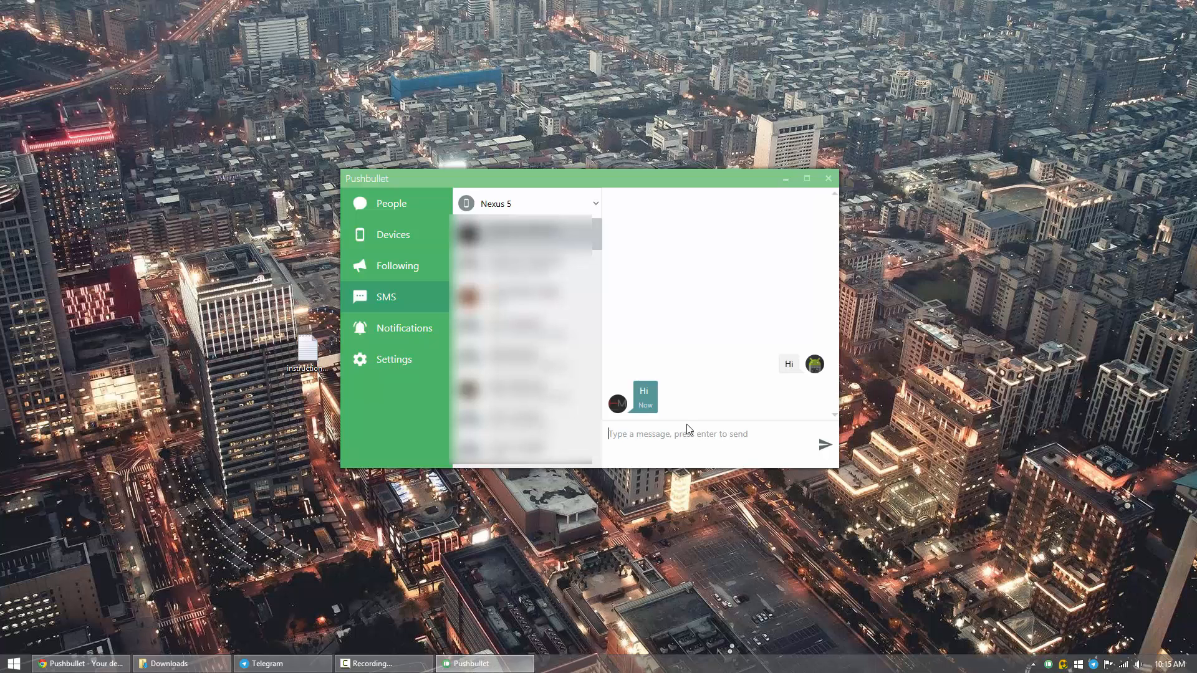
text(how ya)
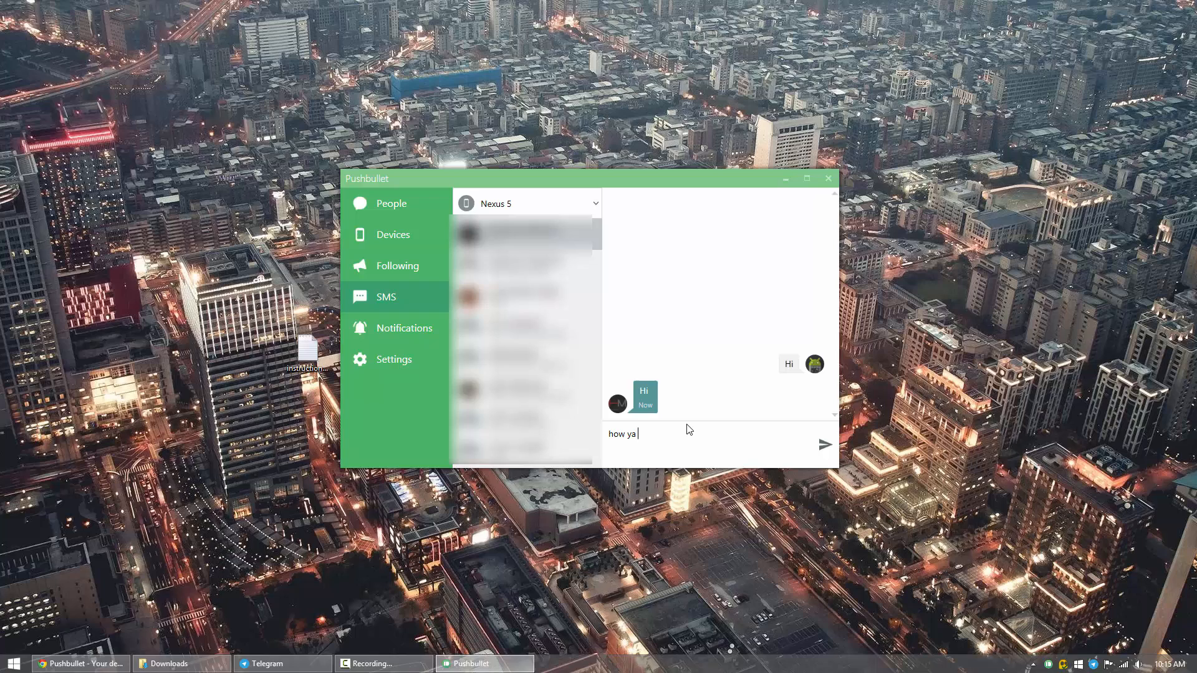
key(enter)
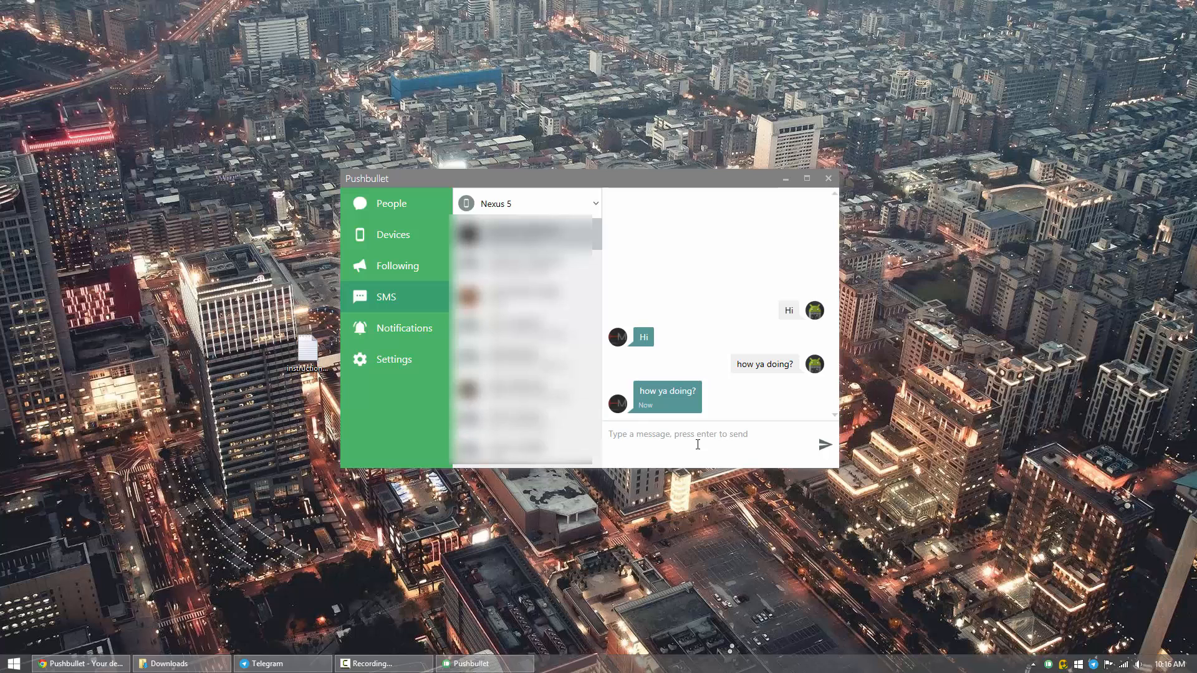
Set the notification screen to Screen 2 in Settings and close the window
click(394, 360)
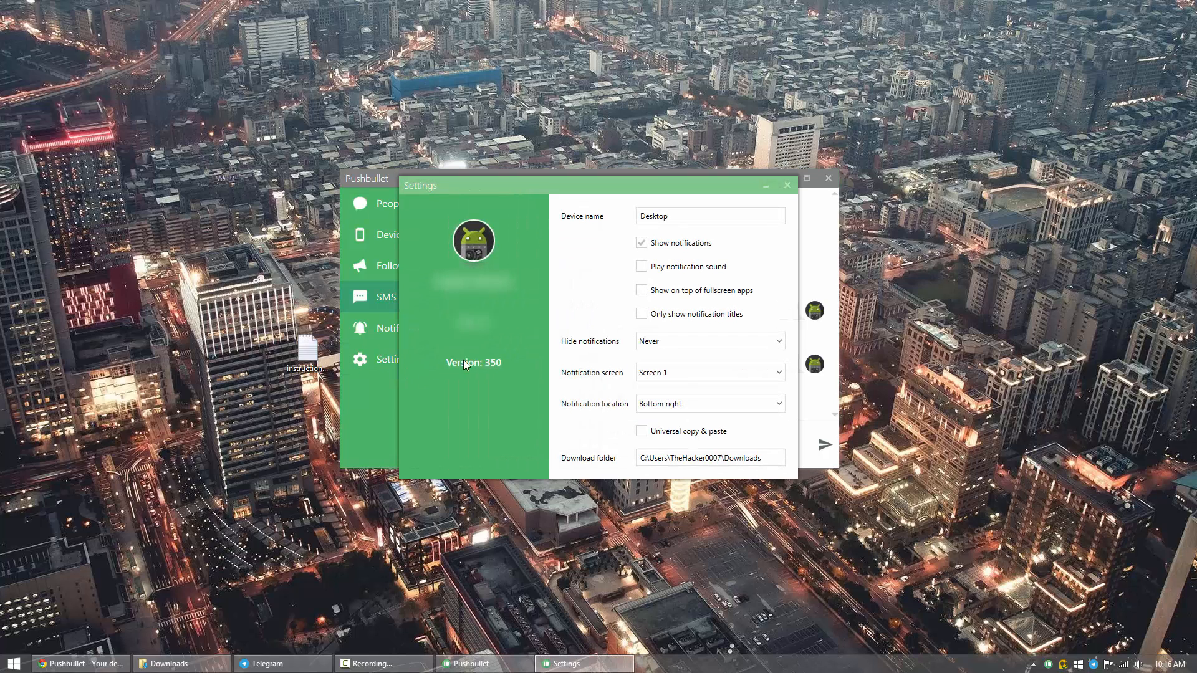
mouse_move(701, 374)
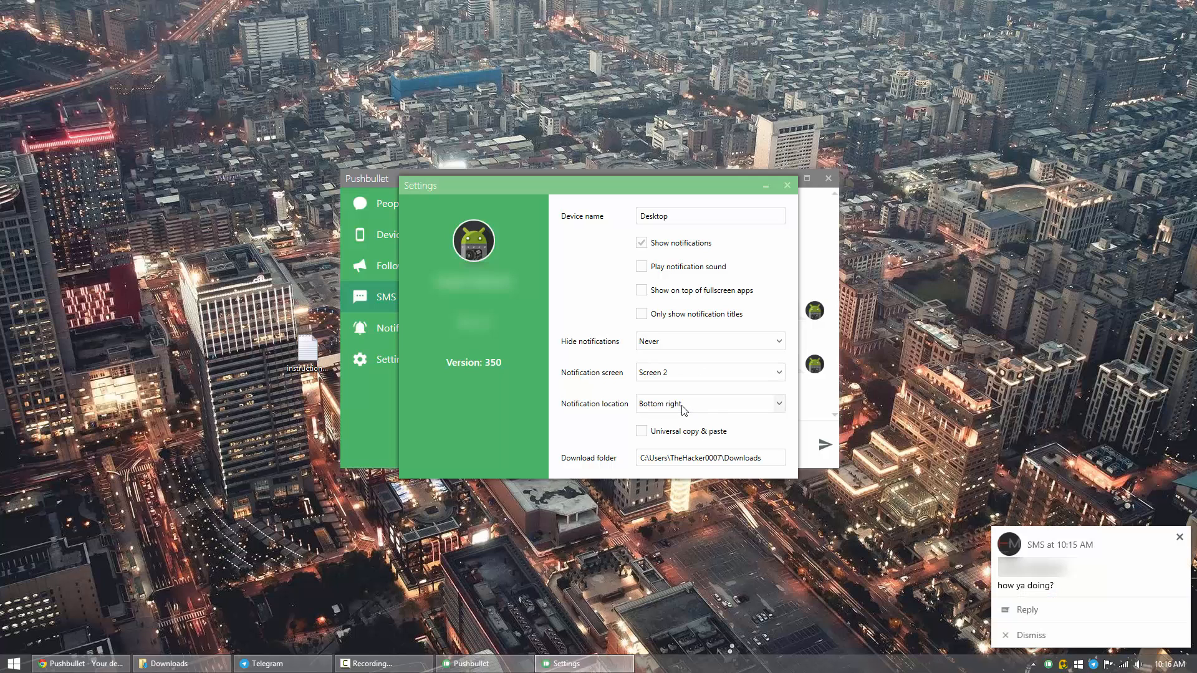
mouse_move(1102, 588)
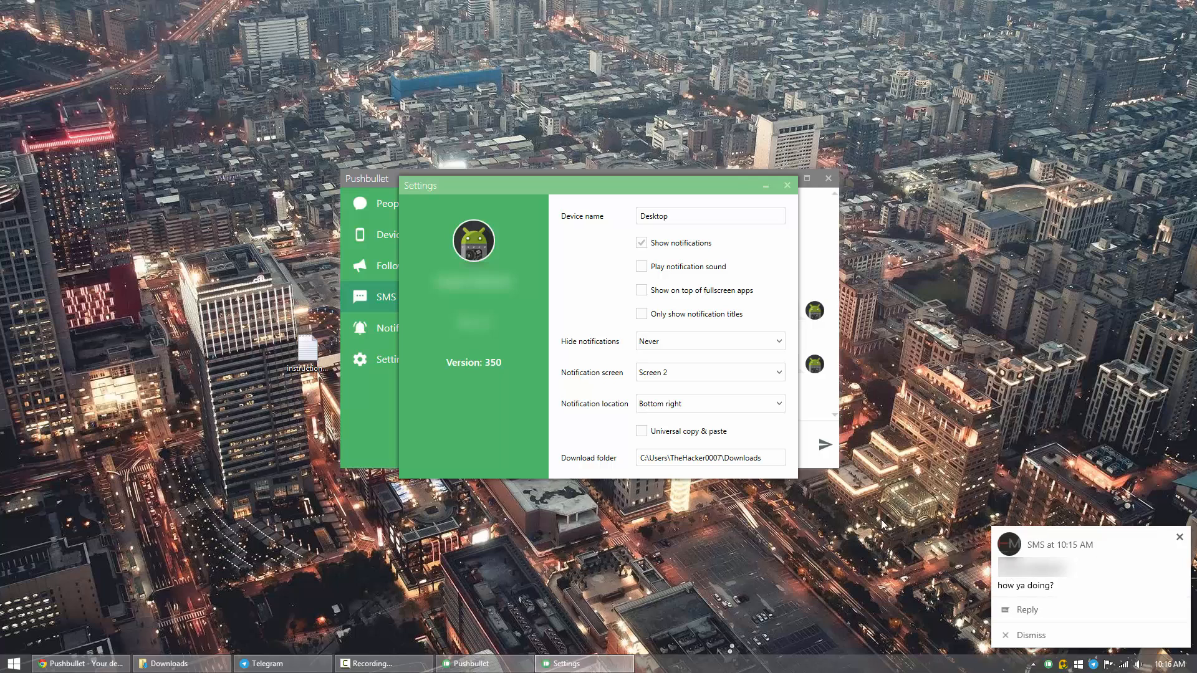
mouse_move(1044, 587)
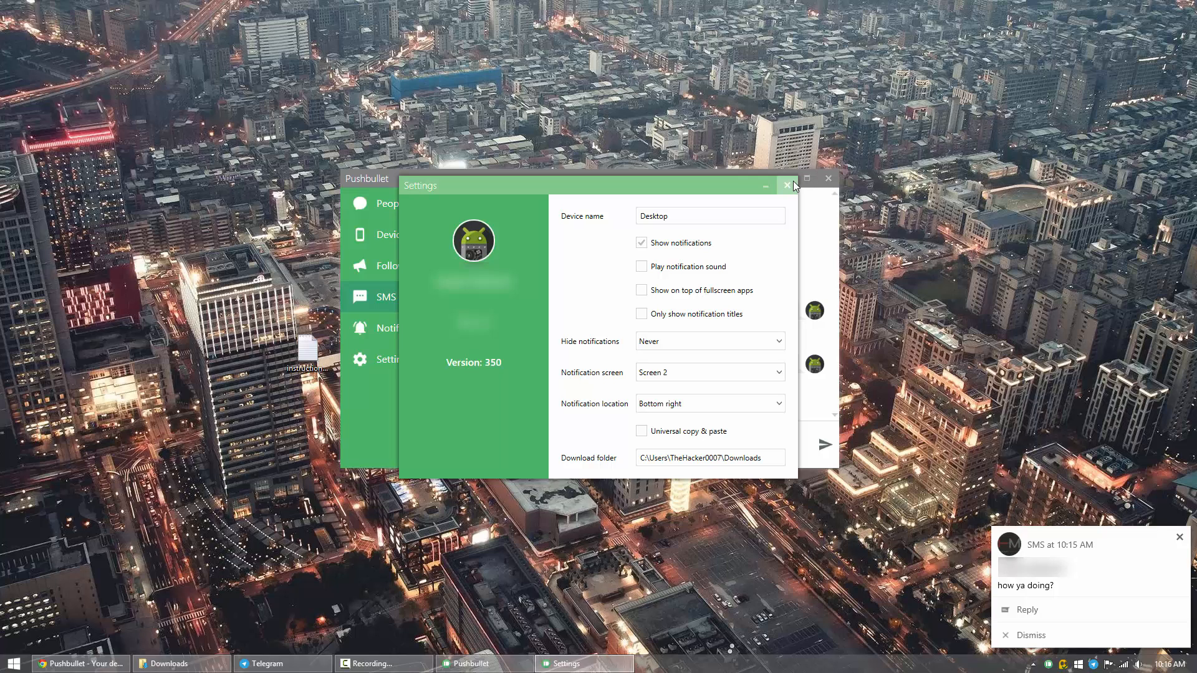
click(788, 184)
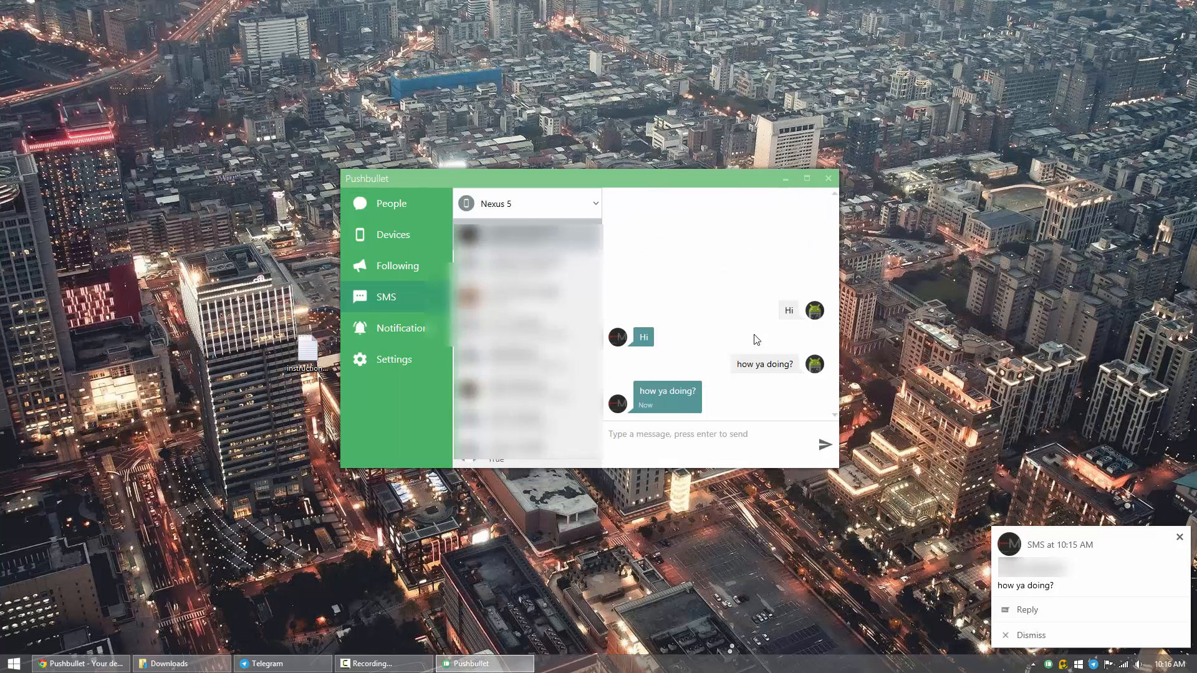